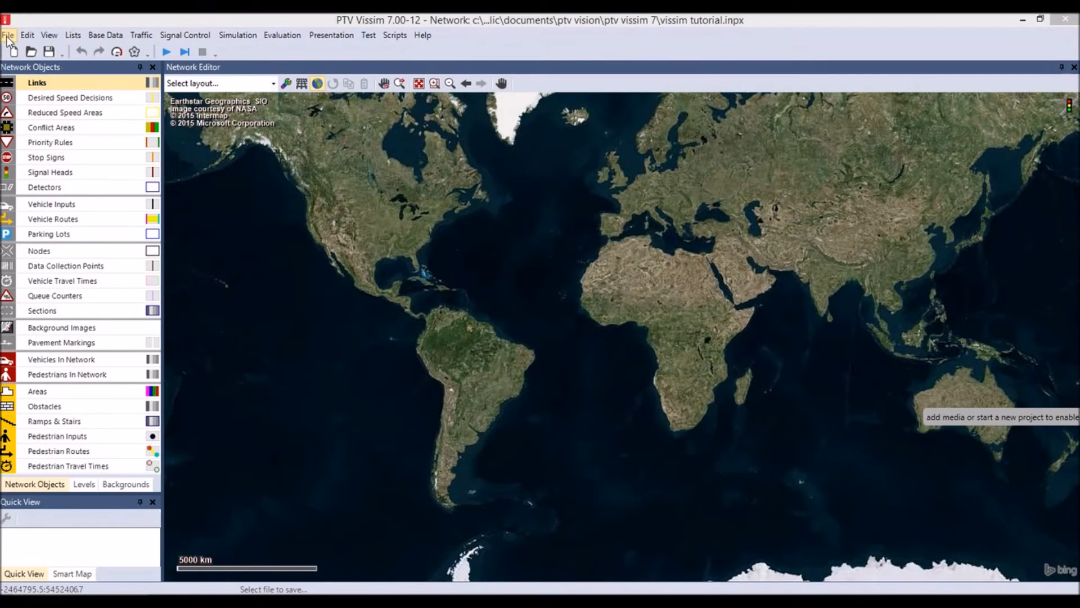
Begin saving the network under a new name, then cancel back to the network
left_click(8, 34)
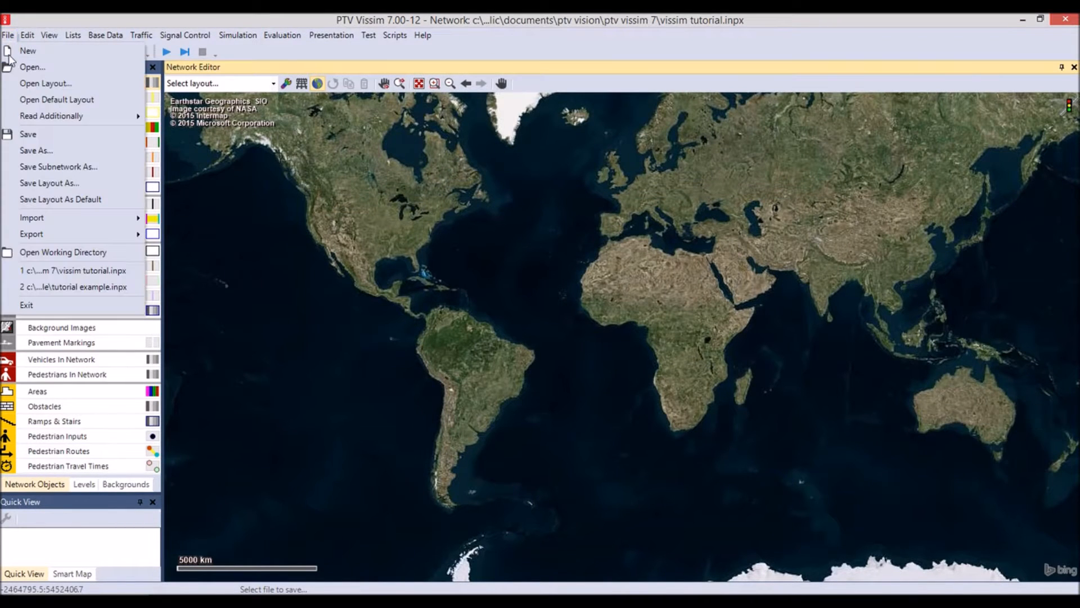
left_click(36, 150)
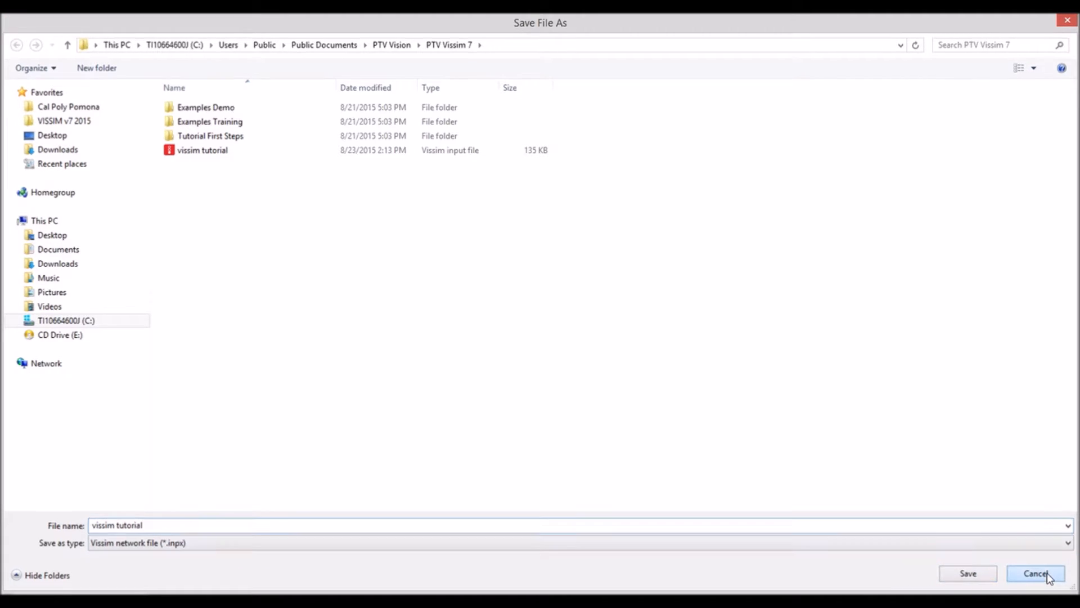
left_click(966, 574)
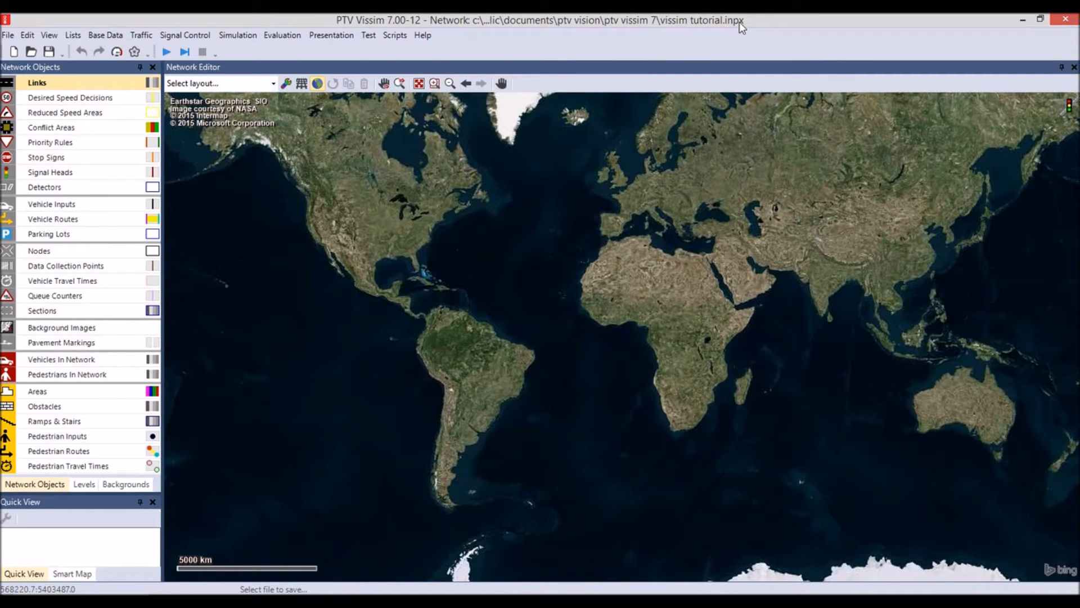
mouse_move(393, 73)
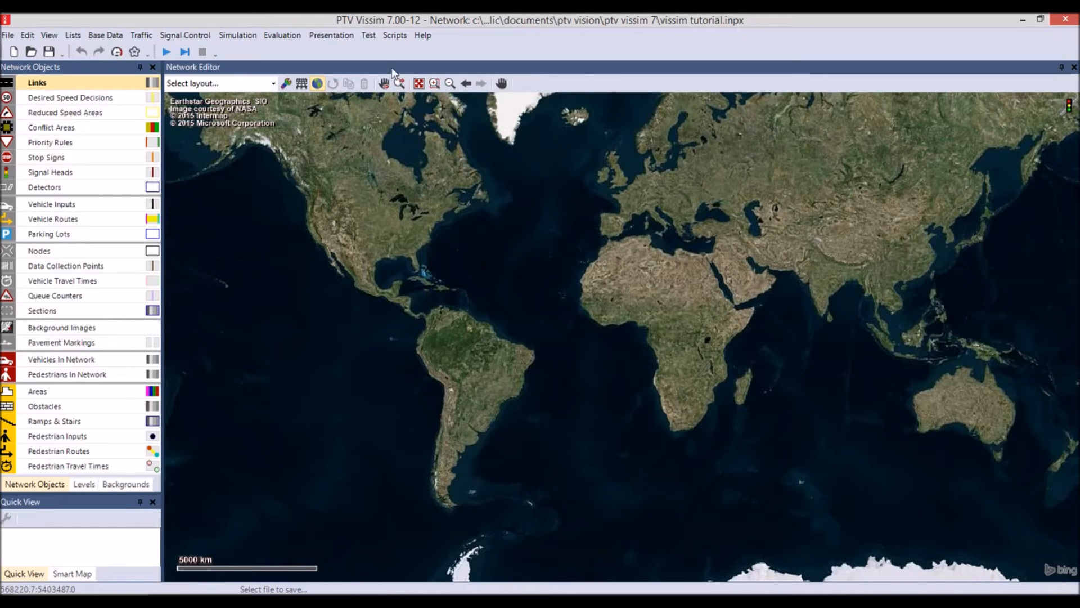
mouse_move(390, 47)
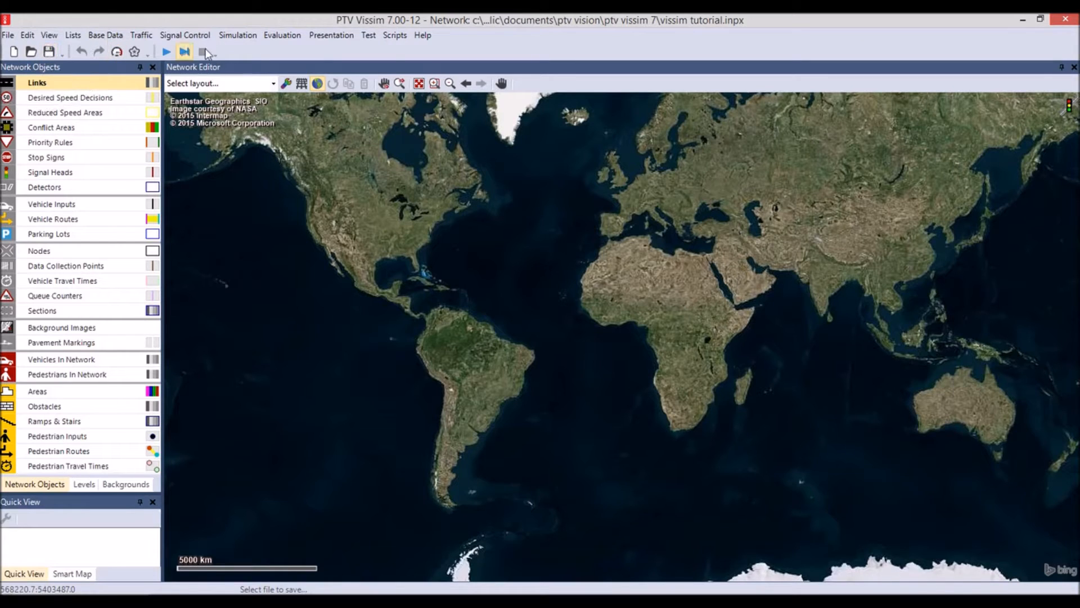
Review the toolbar customization's command categories and display options, then close it
left_click(184, 52)
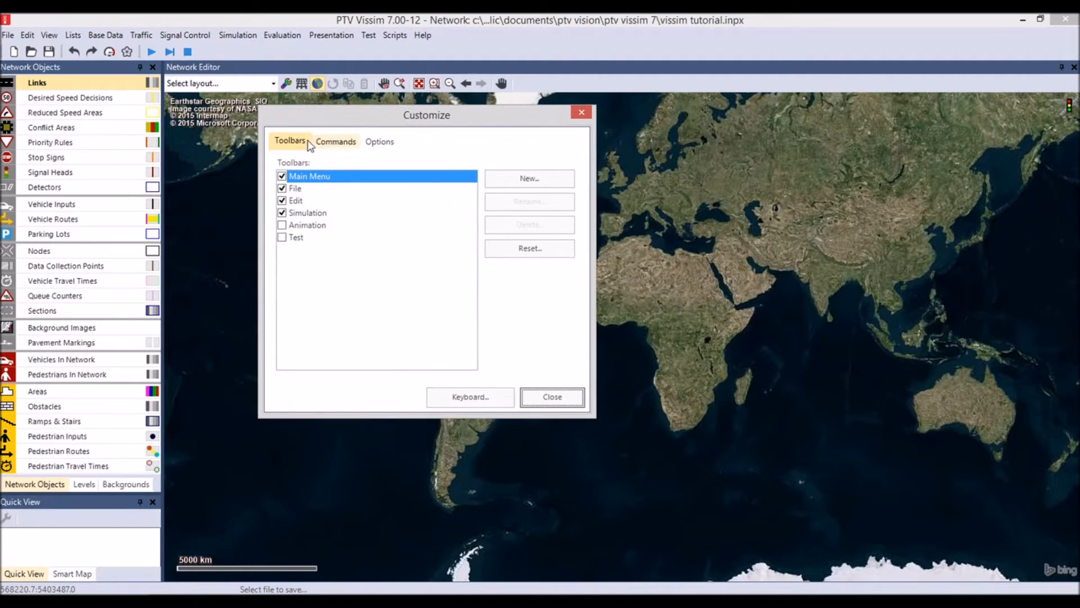
left_click(335, 141)
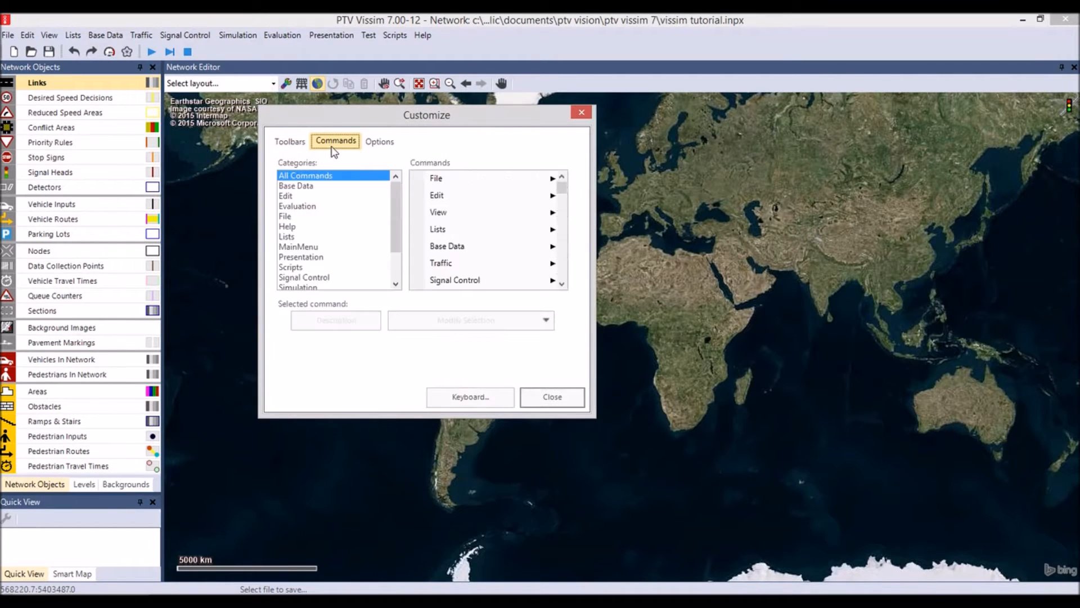
left_click(379, 141)
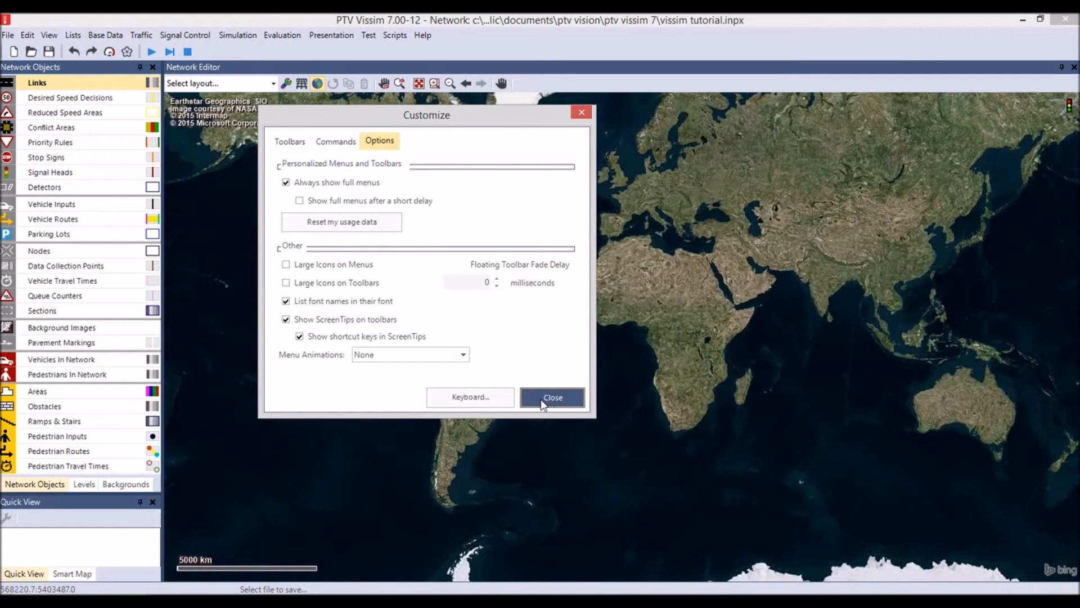
left_click(552, 397)
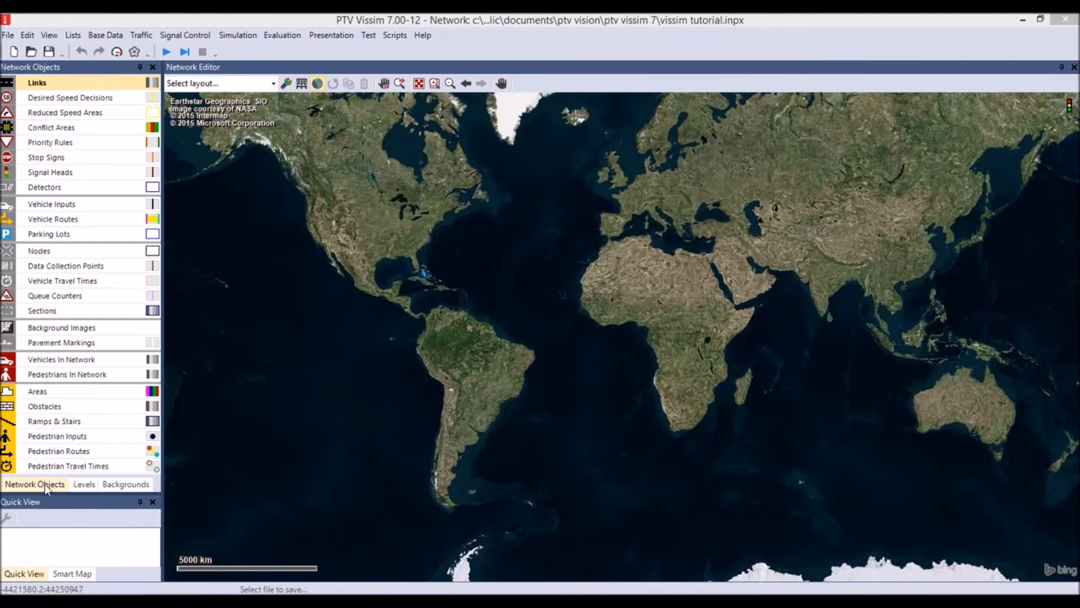
Browse the Levels and Backgrounds panels, then return to the network objects list
left_click(83, 484)
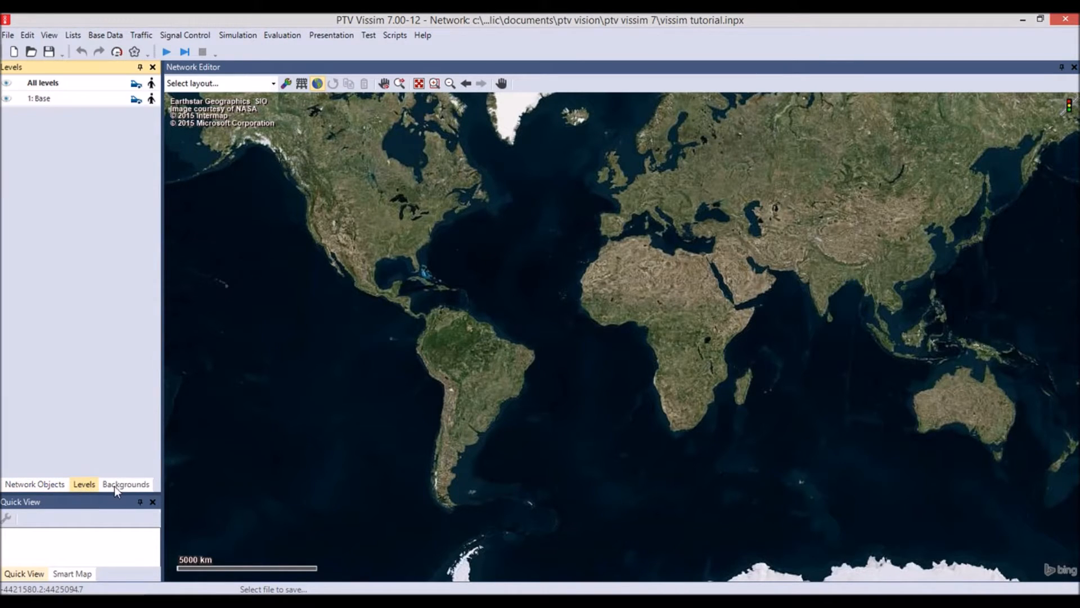
left_click(126, 484)
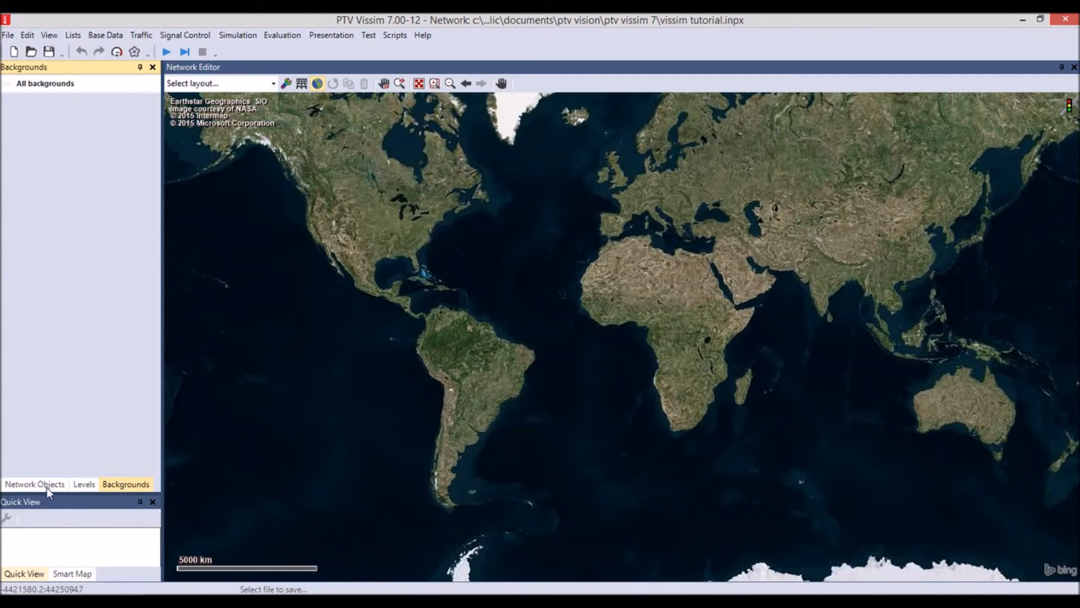
left_click(34, 484)
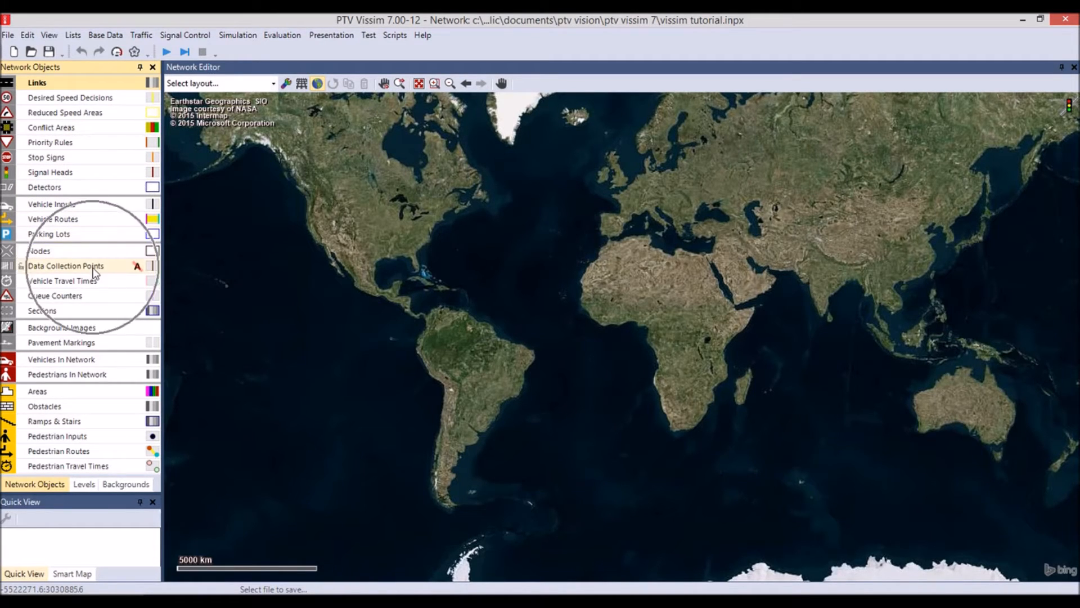
mouse_move(96, 328)
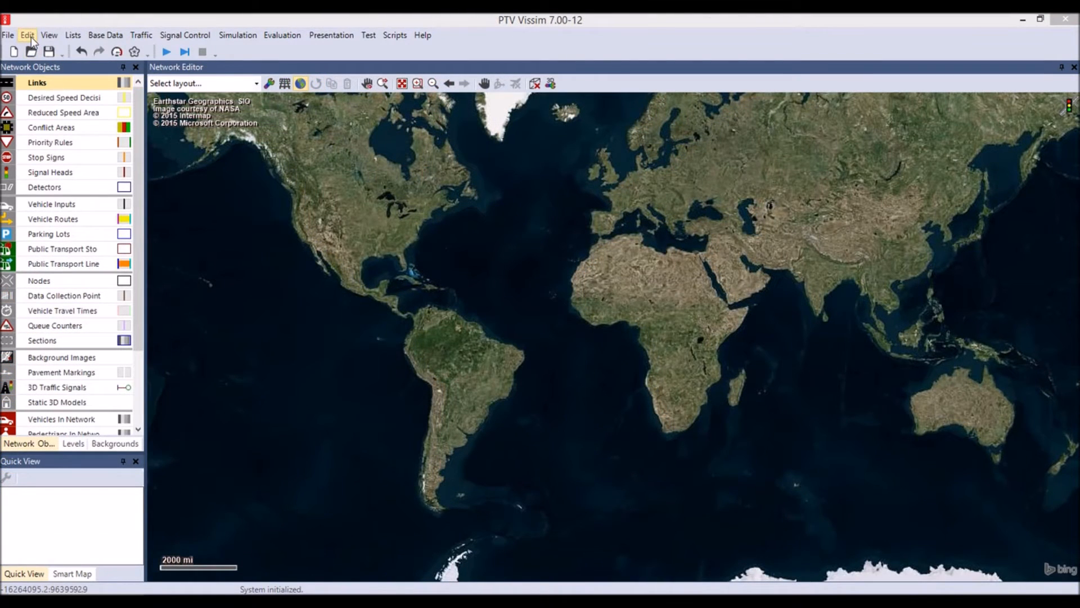
In User Preferences under GUI > Network editor, keep right-click opening the context menu and confirm
left_click(26, 35)
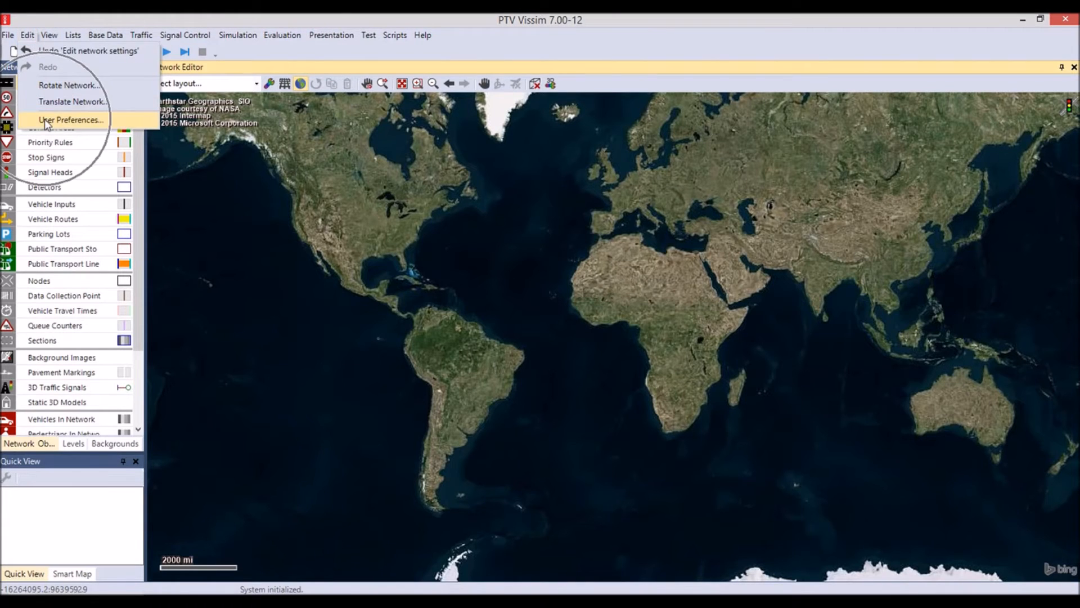
left_click(70, 119)
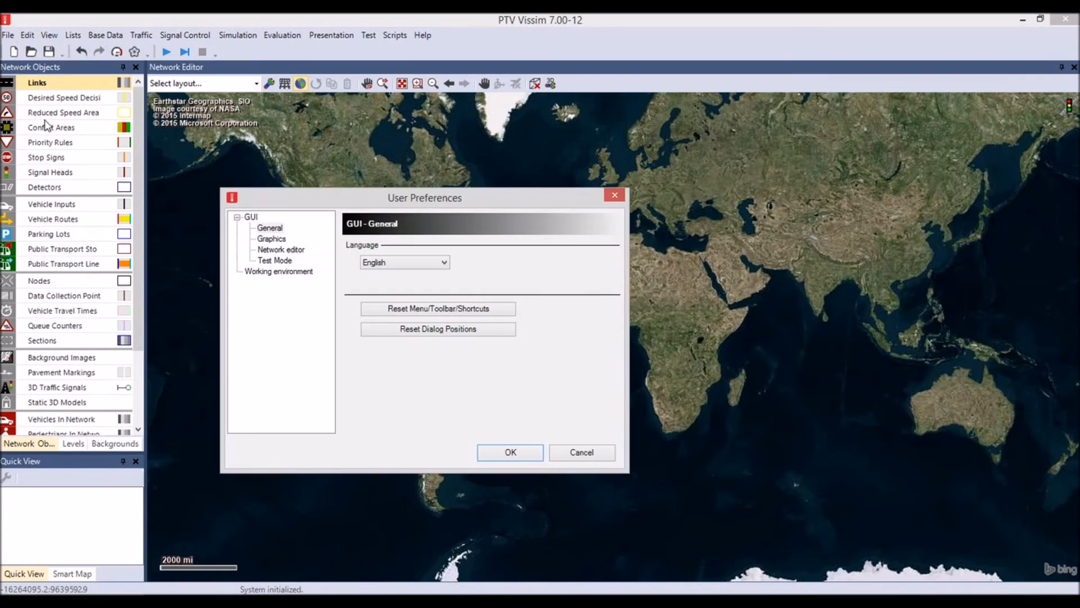
mouse_move(165, 189)
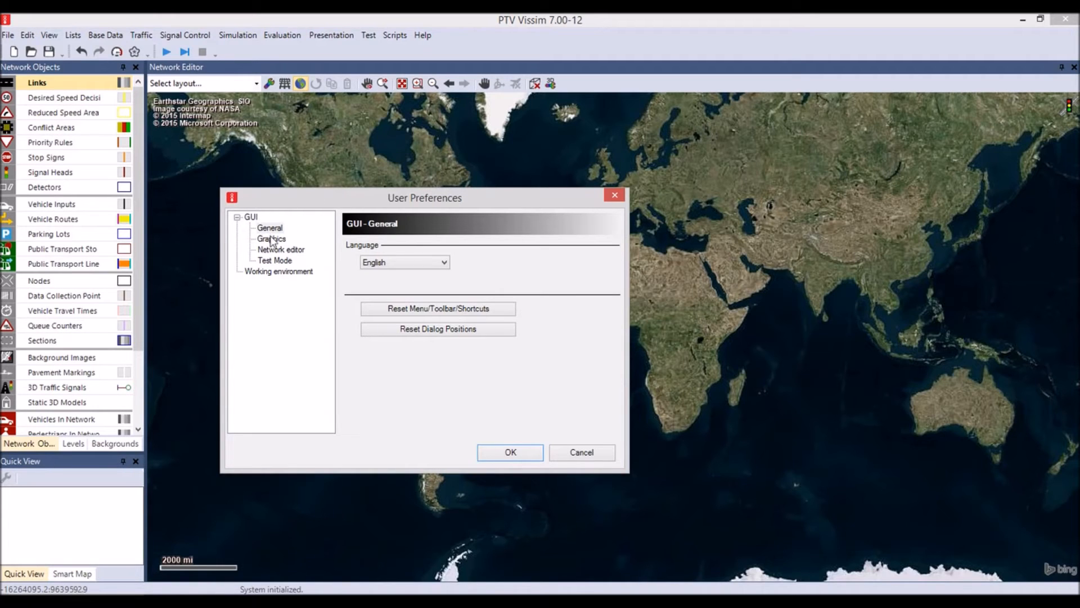
left_click(280, 250)
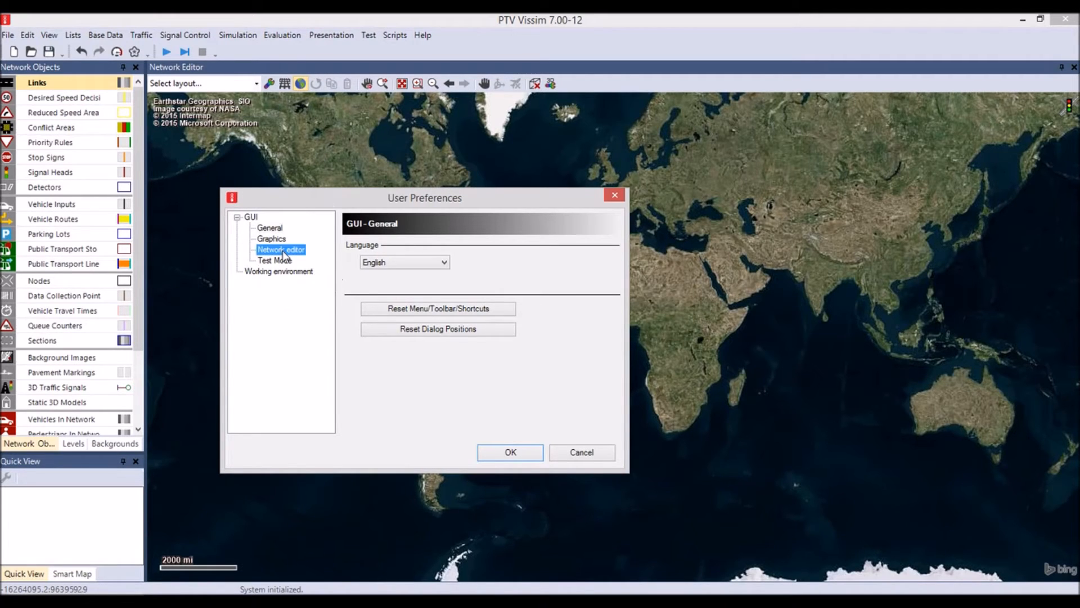
left_click(280, 250)
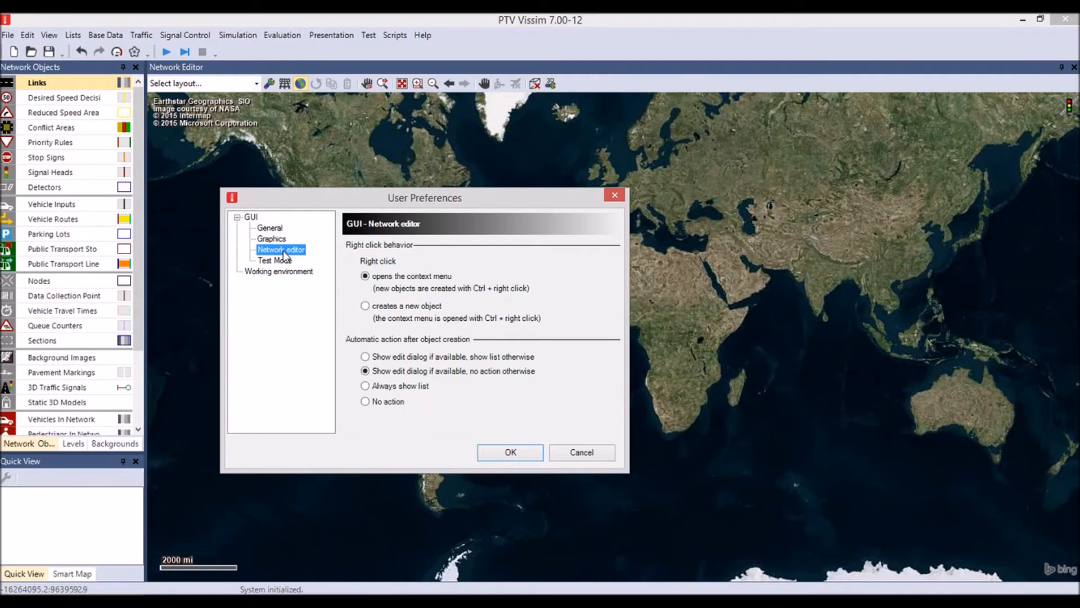
mouse_move(310, 262)
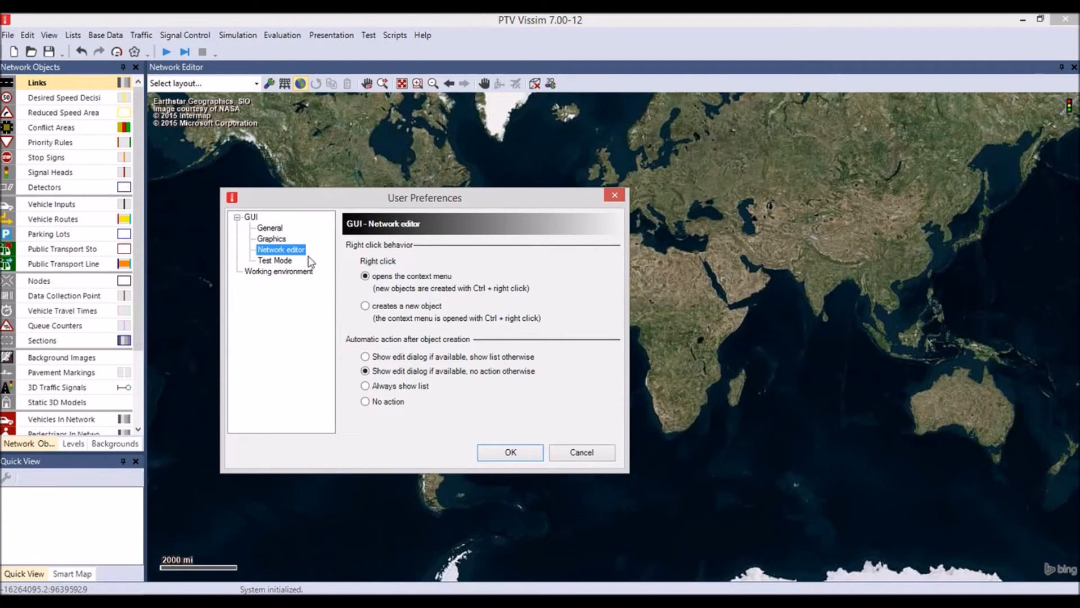
left_click(365, 276)
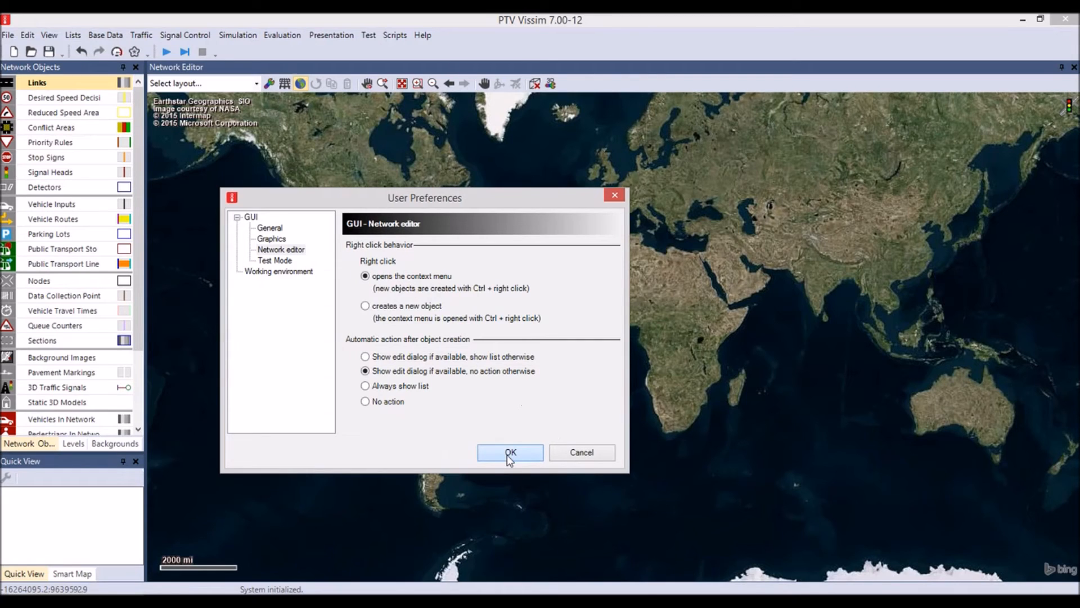
left_click(509, 452)
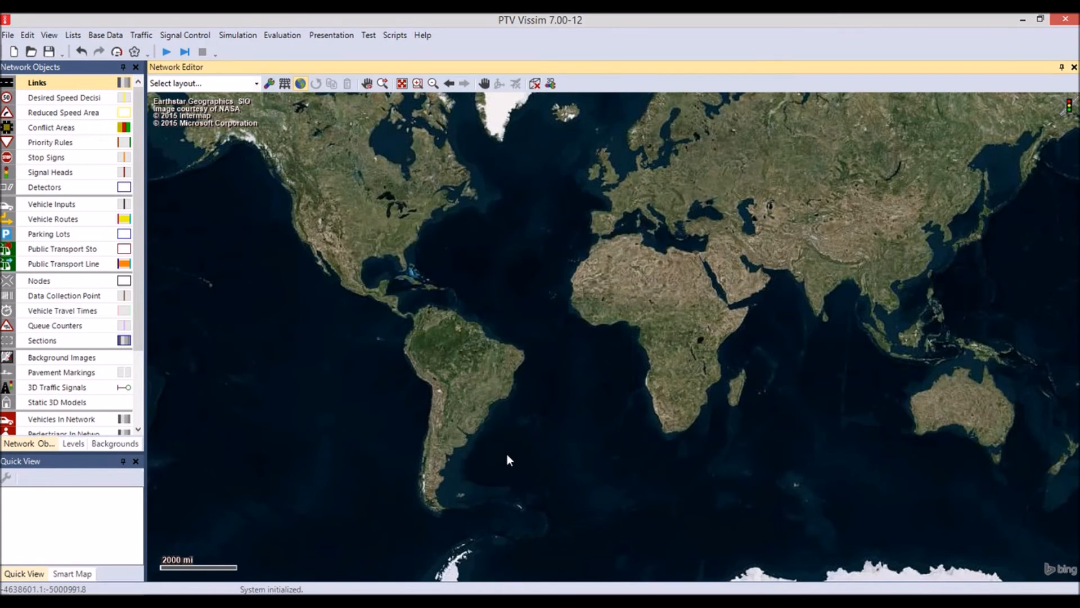
mouse_move(350, 294)
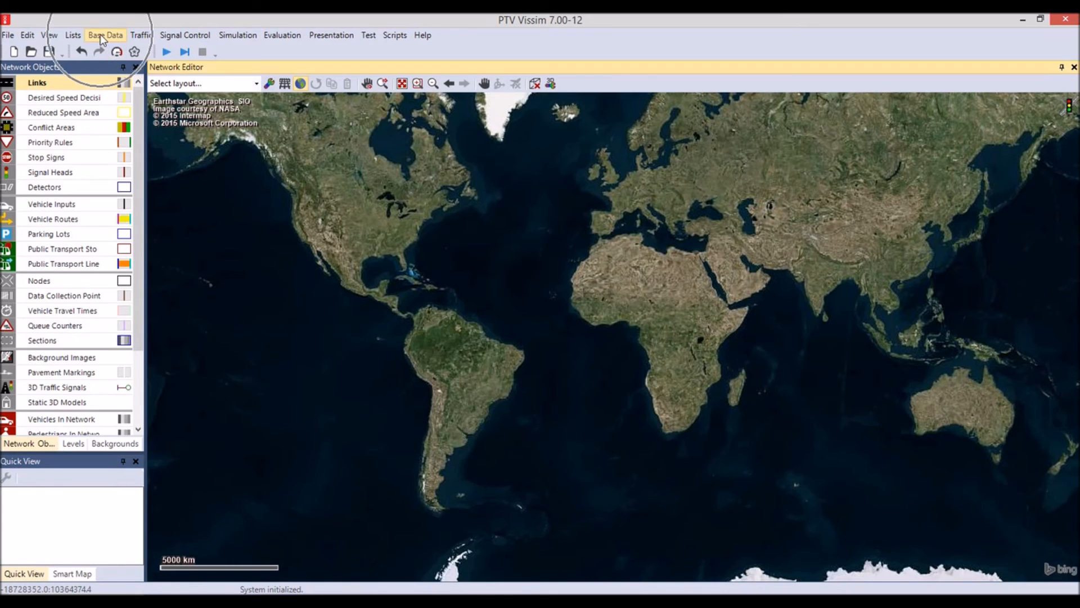
Apply All Imperial on the Network Settings Units tab (mi, ft, in, mph, fpm, ft/s²)
left_click(105, 35)
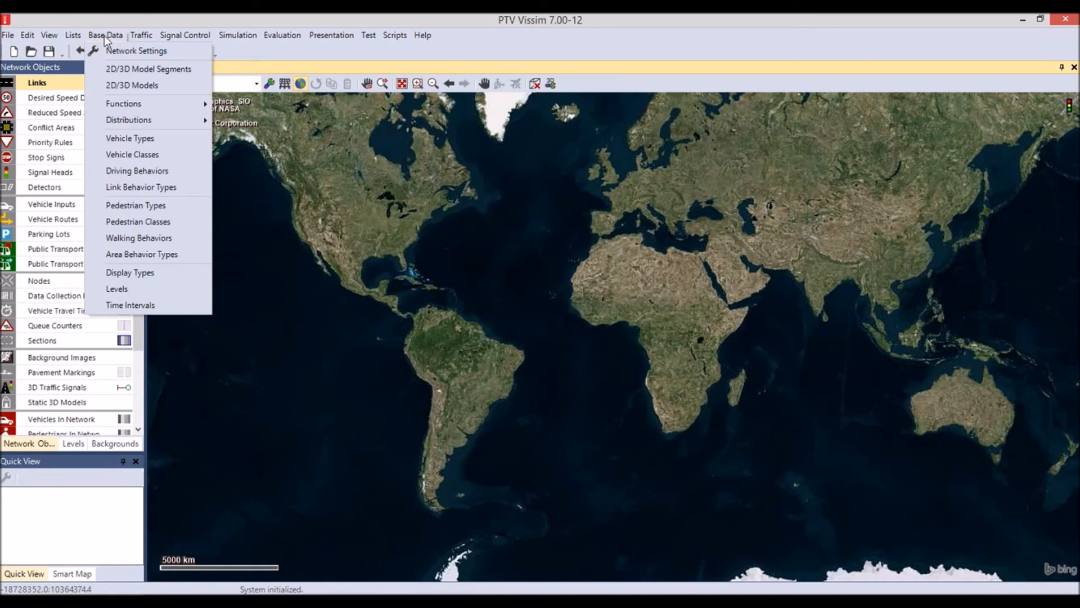
mouse_move(136, 50)
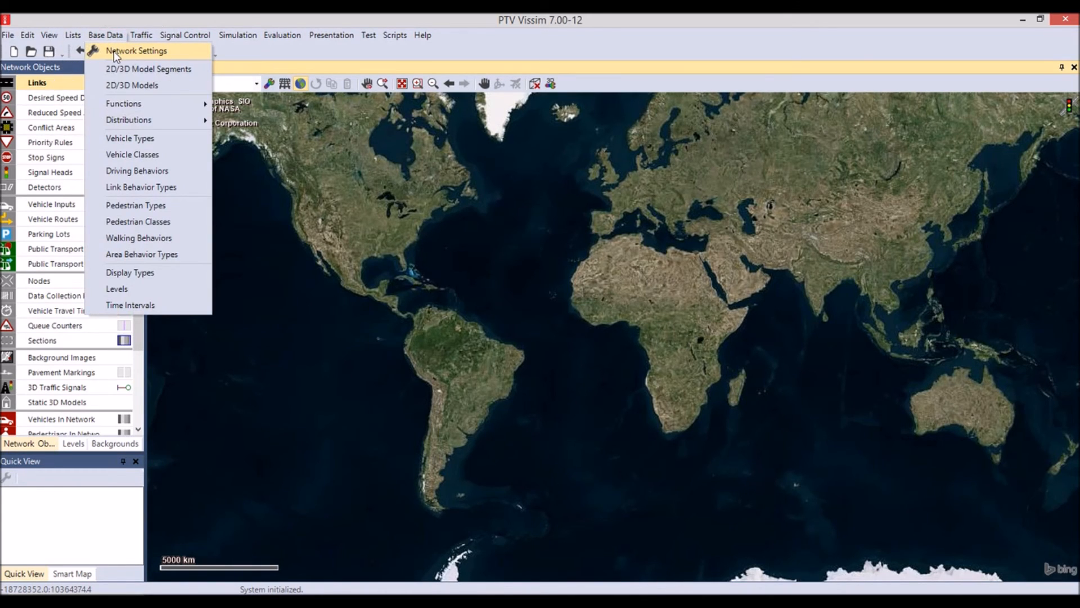
left_click(136, 50)
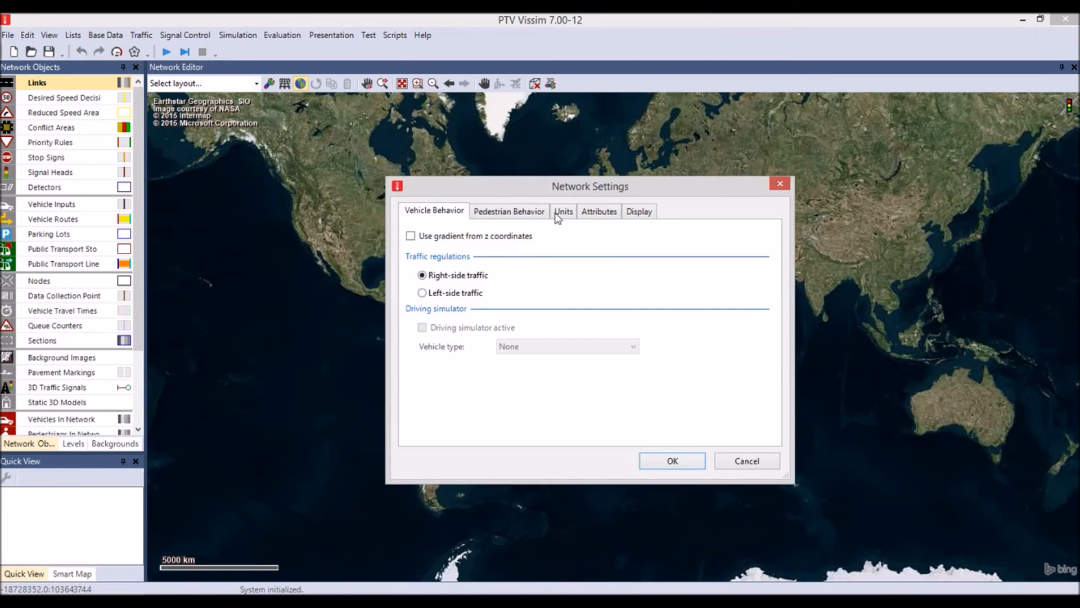
left_click(563, 211)
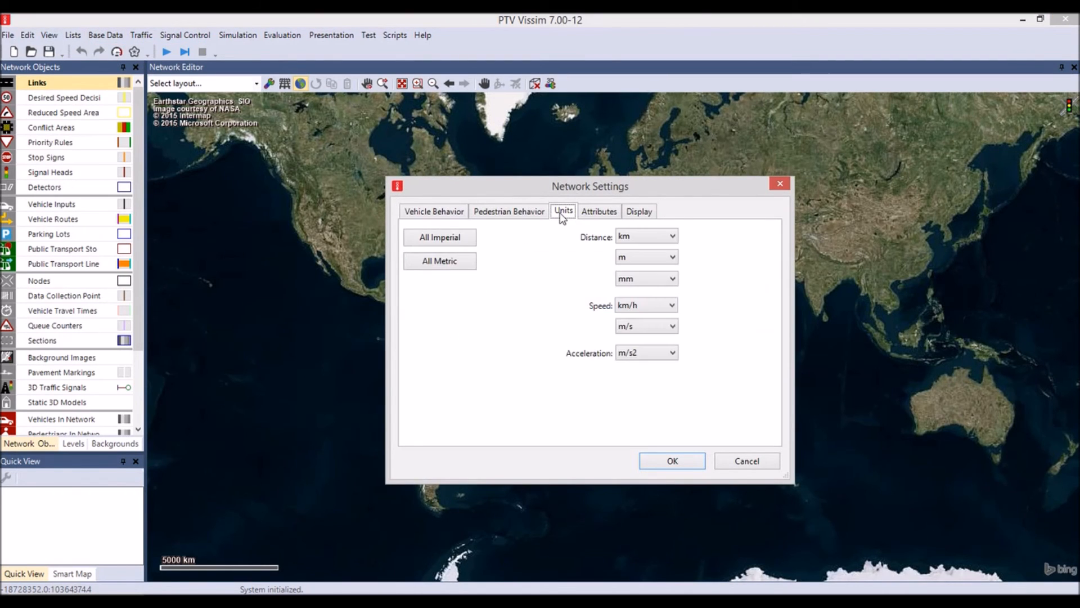
mouse_move(555, 221)
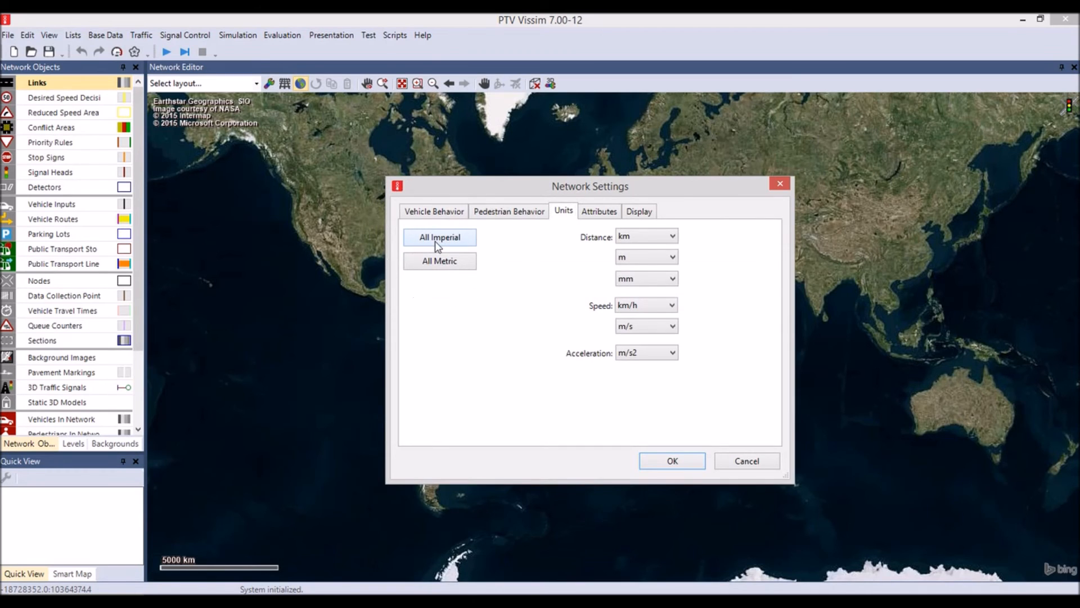
left_click(439, 237)
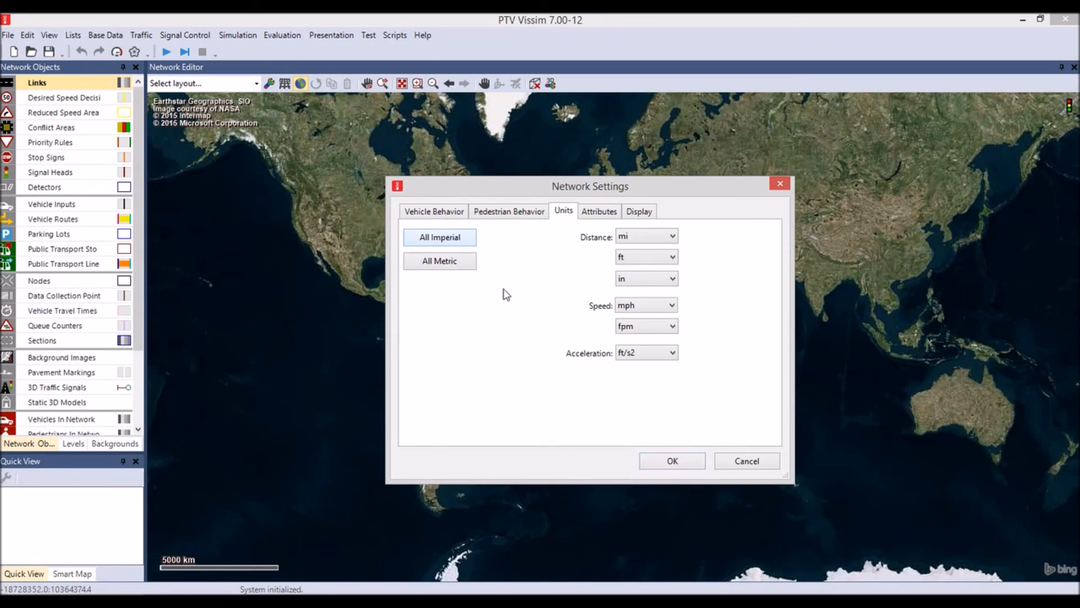